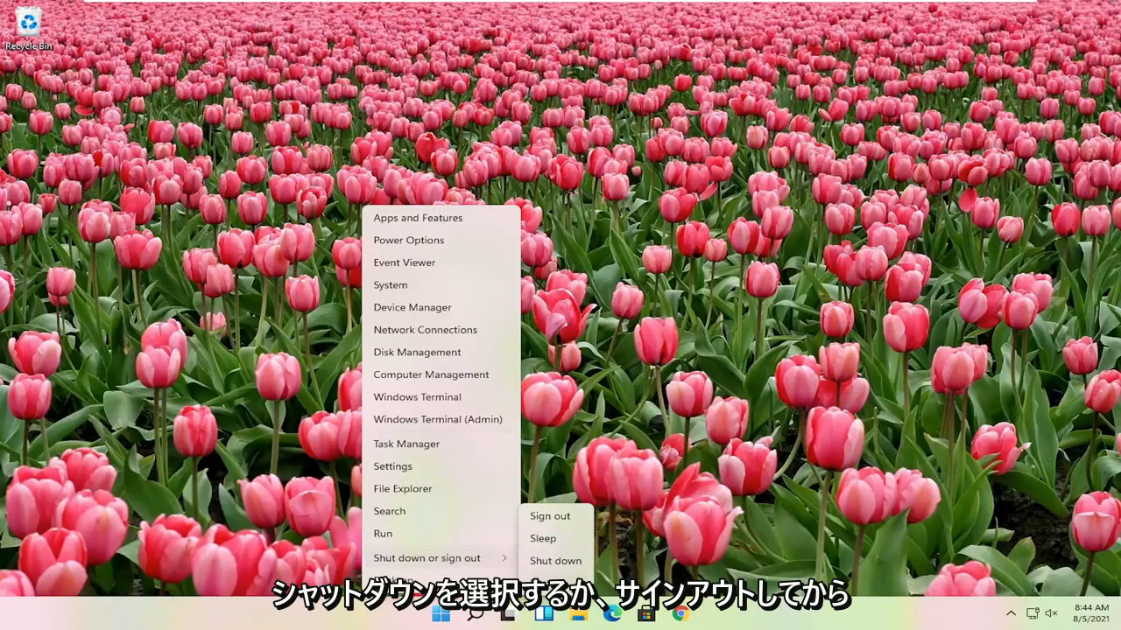
Dismiss the Win+X shortcuts and shutdown options, returning to the tulip desktop
{"action": "left_click", "coordinate": [550, 515]}
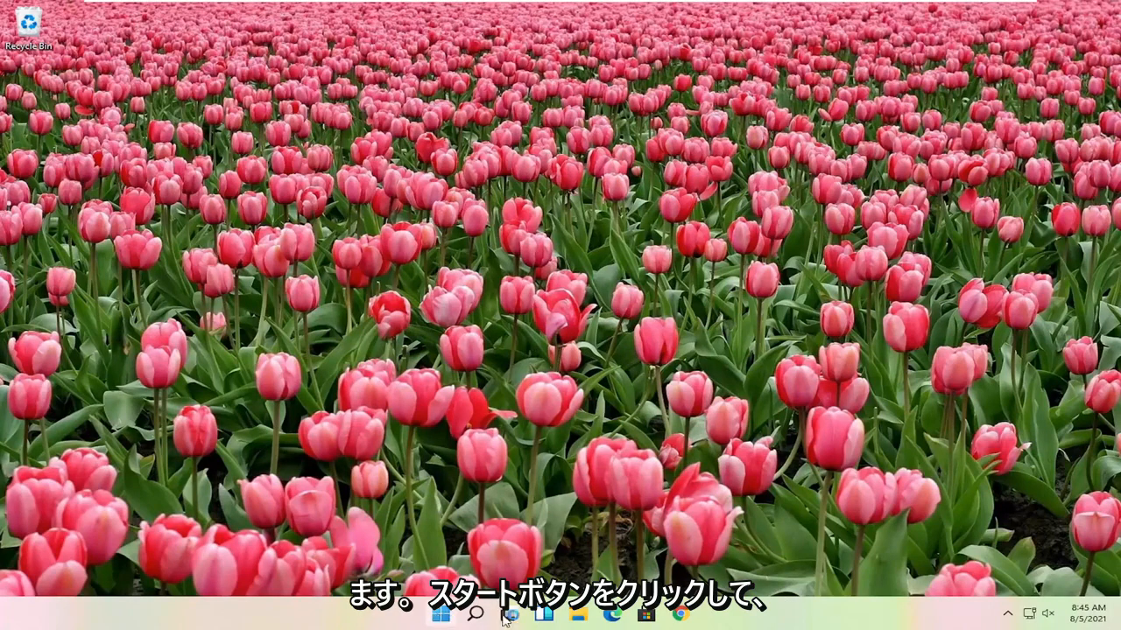
Launch Task Manager from the Win+X shortcuts and scroll to the Windows Explorer process
{"action": "right_click", "coordinate": [442, 613]}
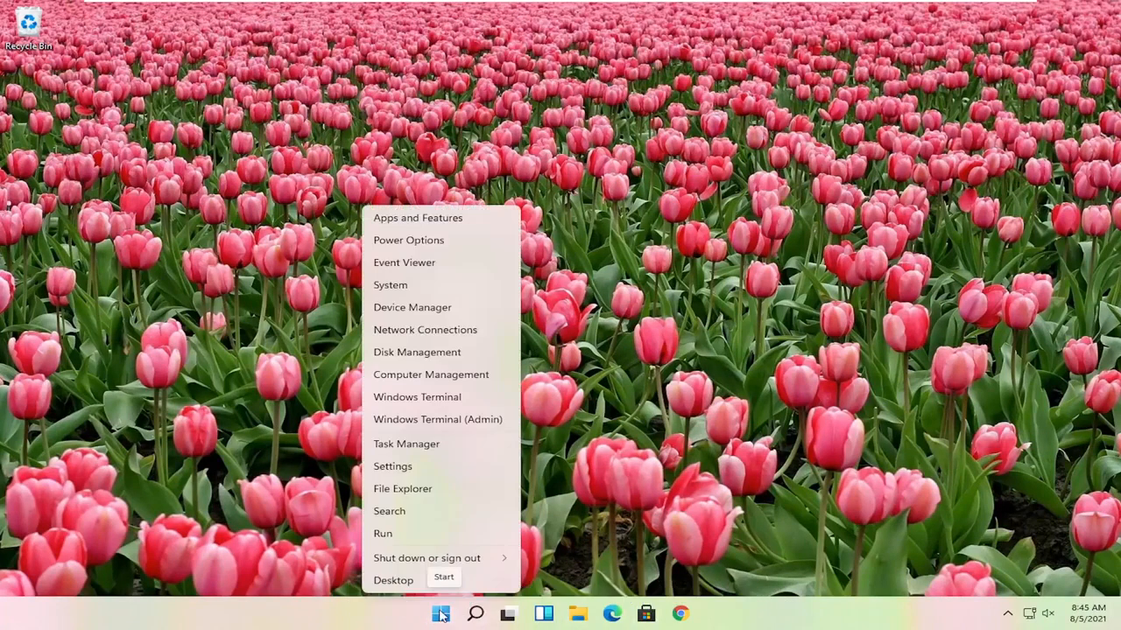
{"action": "left_click", "coordinate": [407, 445]}
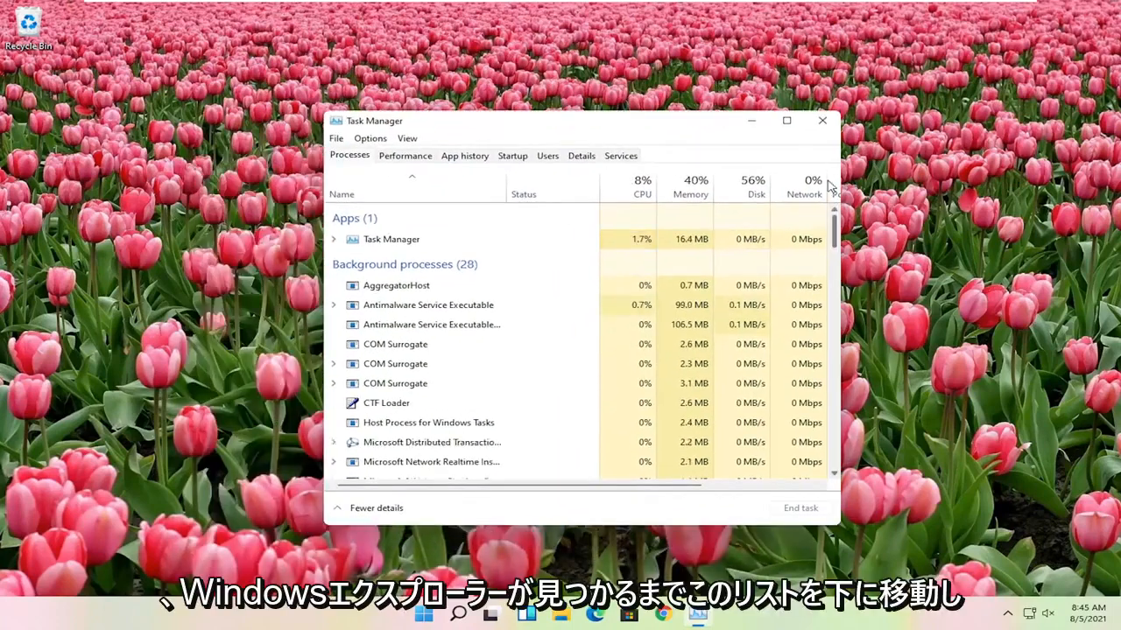
{"action": "scroll", "scroll_direction": "down", "scroll_amount": 3}
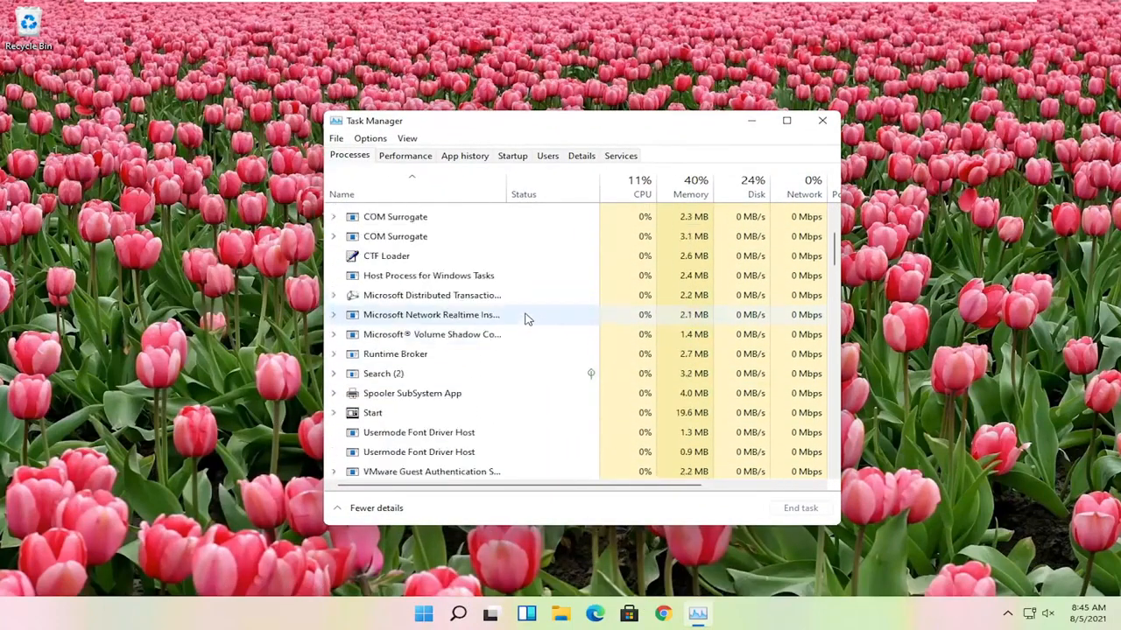
{"action": "scroll", "scroll_direction": "down", "scroll_amount": 3}
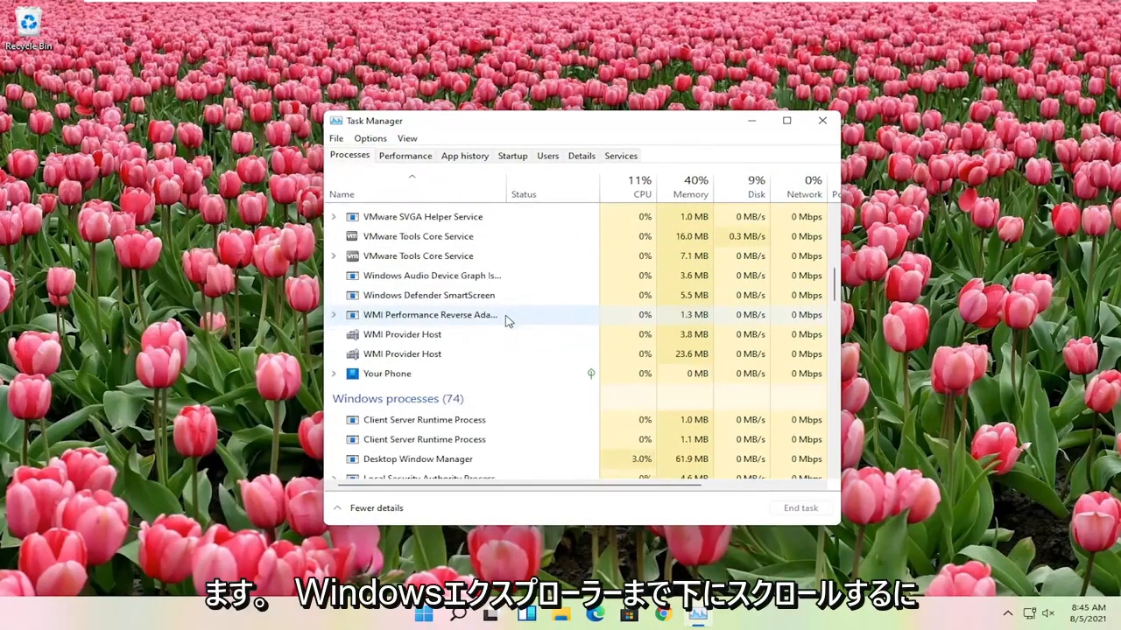
{"action": "scroll", "scroll_direction": "down", "scroll_amount": 3}
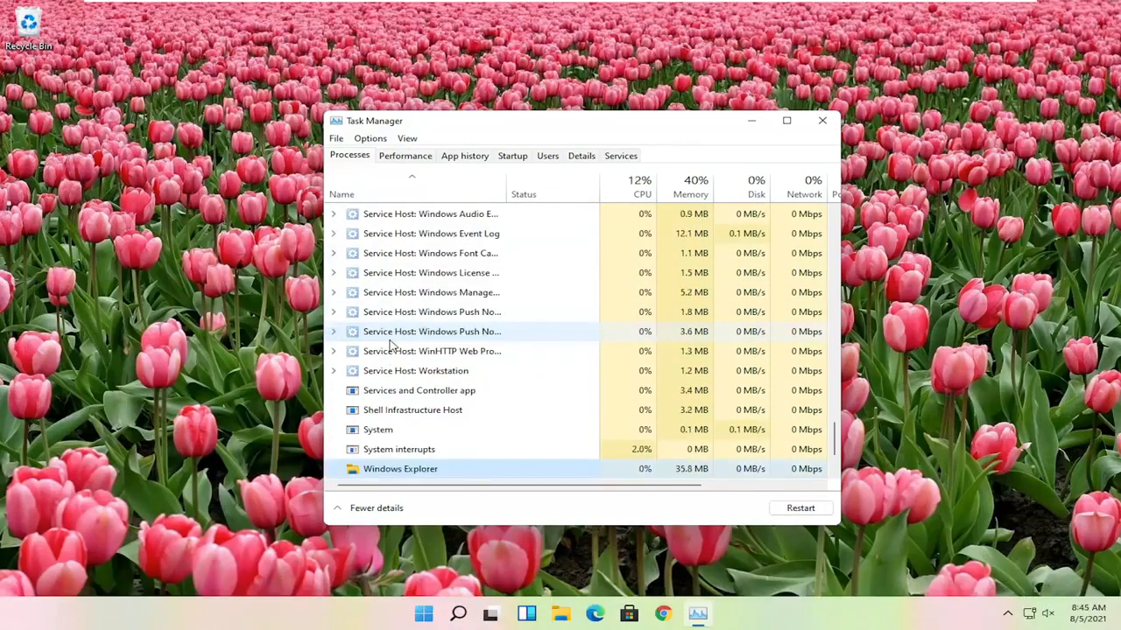
{"action": "scroll", "scroll_direction": "down", "scroll_amount": 3}
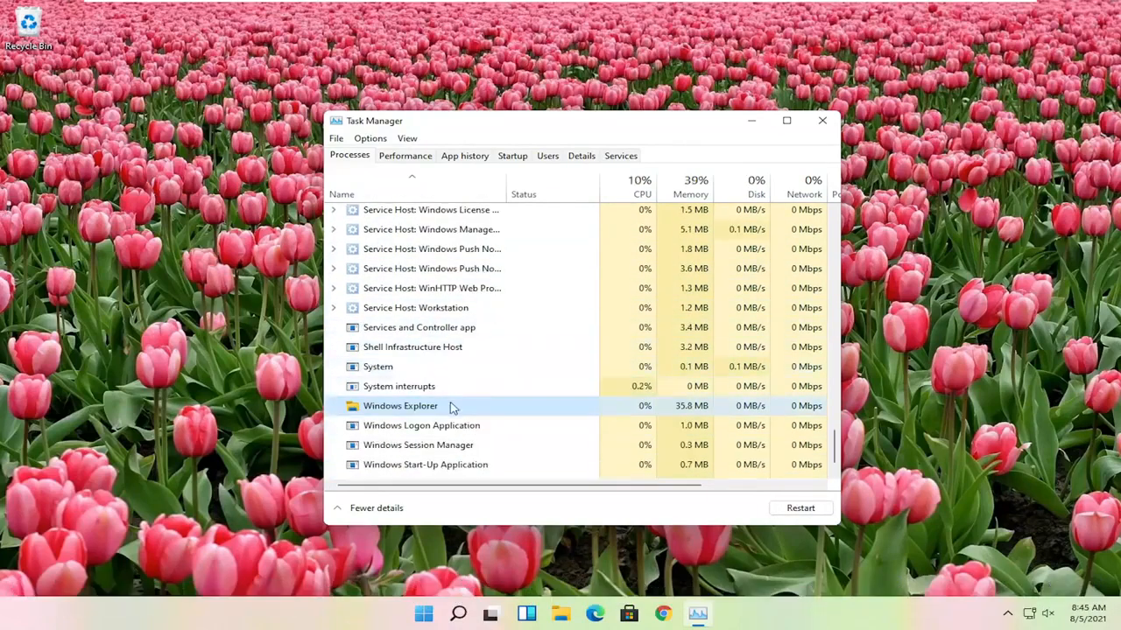
Restart the Windows Explorer process, close Task Manager and reopen the Win+X shortcuts
{"action": "right_click", "coordinate": [399, 406]}
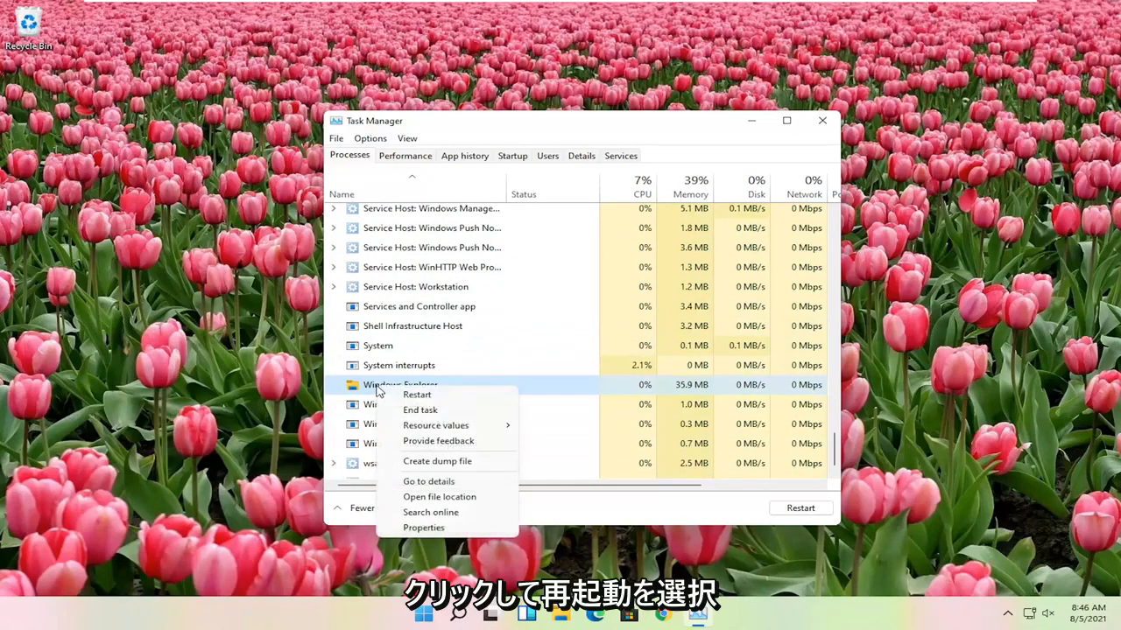
{"action": "left_click", "coordinate": [417, 394]}
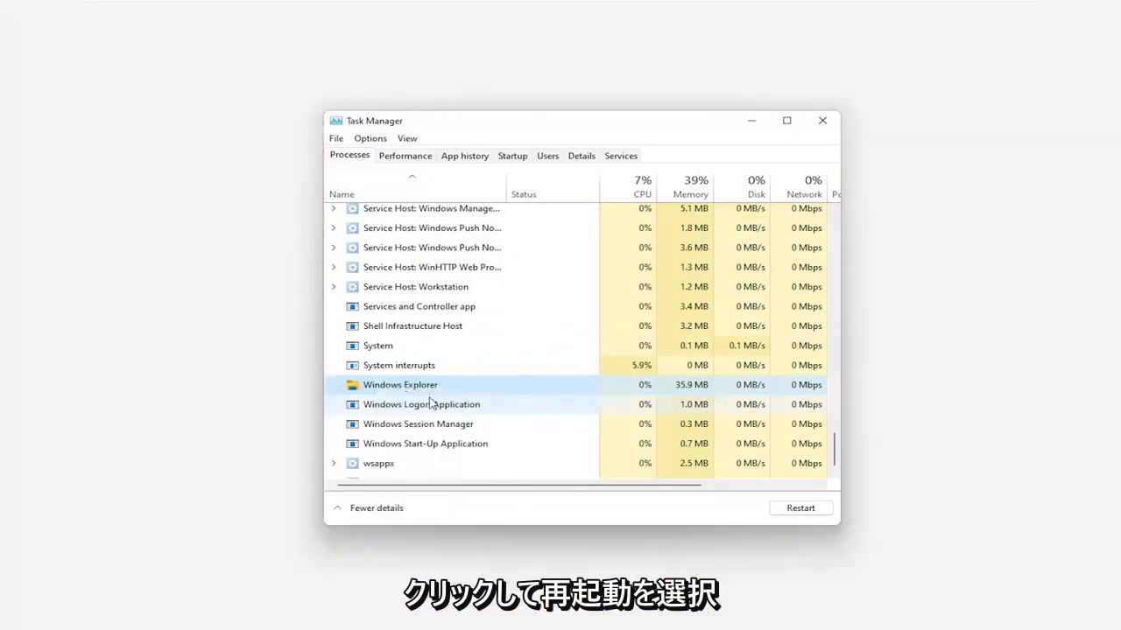
{"action": "left_click", "coordinate": [799, 508]}
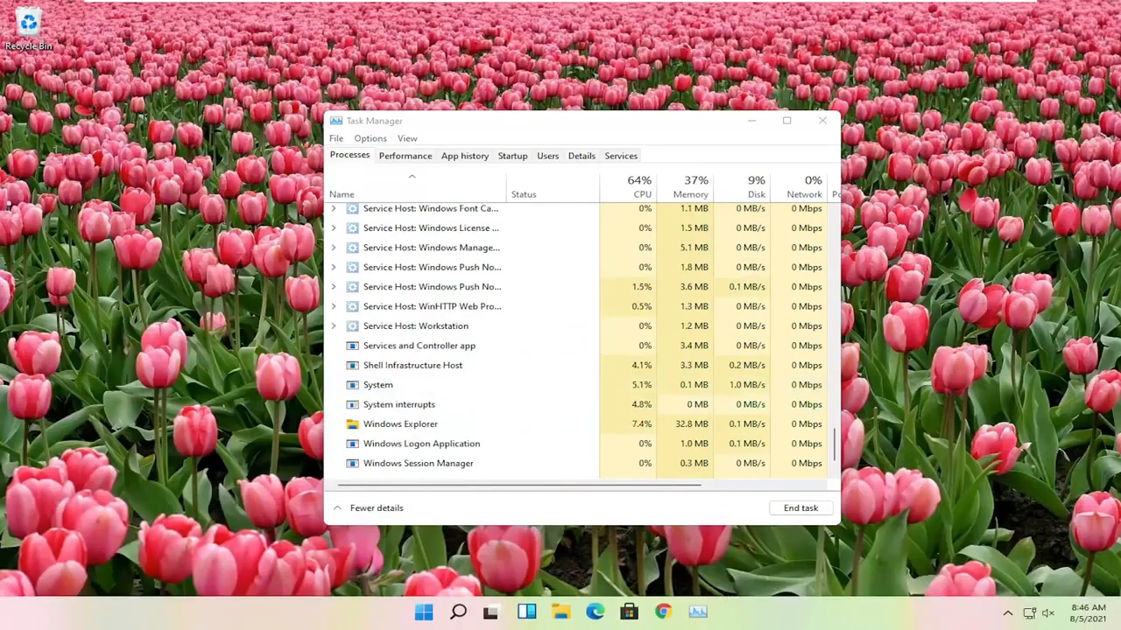
{"action": "scroll", "scroll_direction": "up", "scroll_amount": 3}
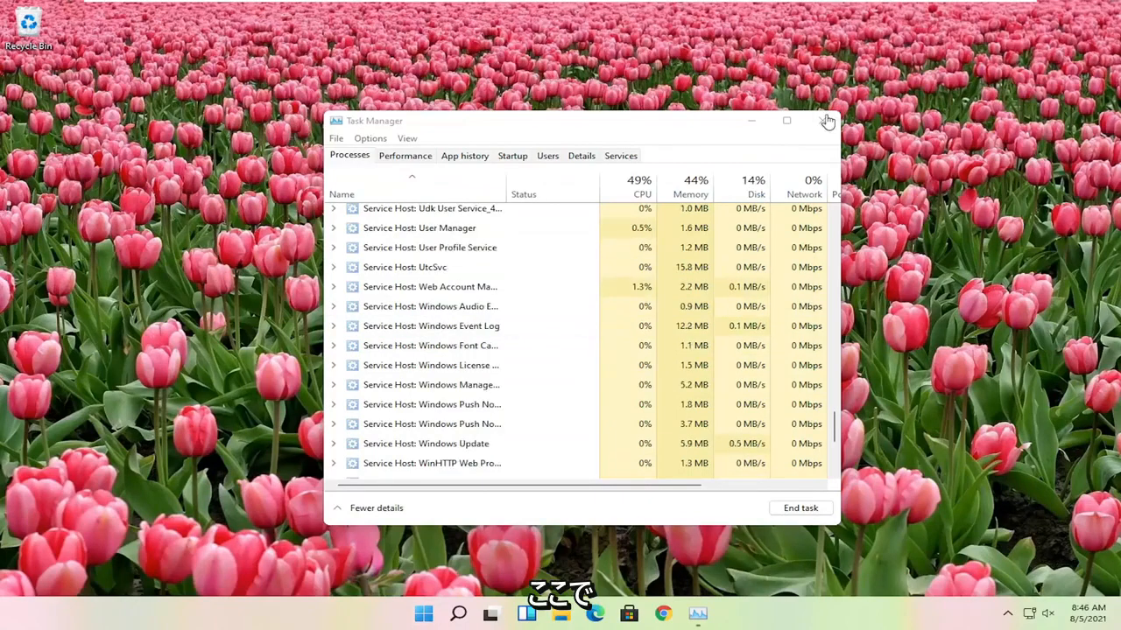
{"action": "right_click", "coordinate": [441, 613]}
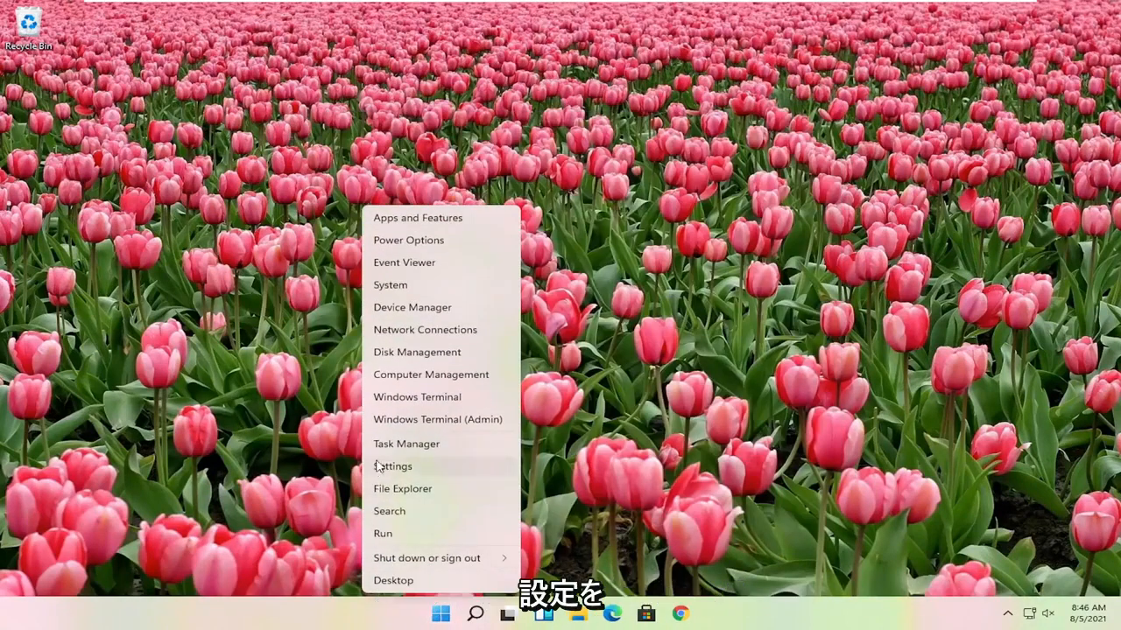
Go to Windows Update in Settings and run Check for updates, confirming the system is up to date
{"action": "left_click", "coordinate": [392, 466]}
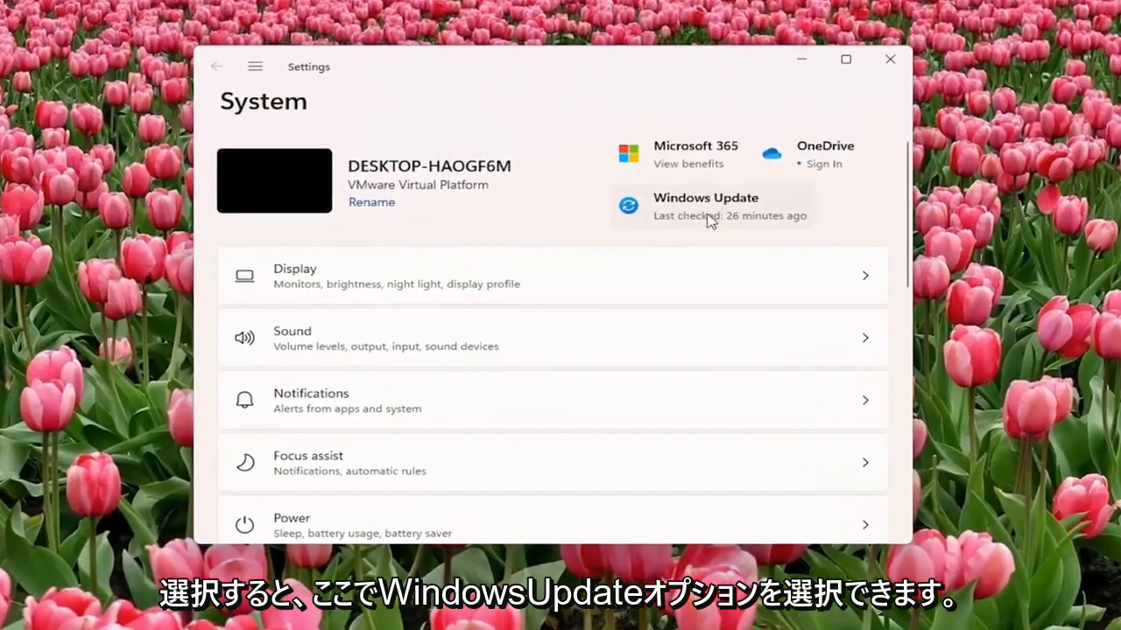
{"action": "mouse_move", "coordinate": [256, 66]}
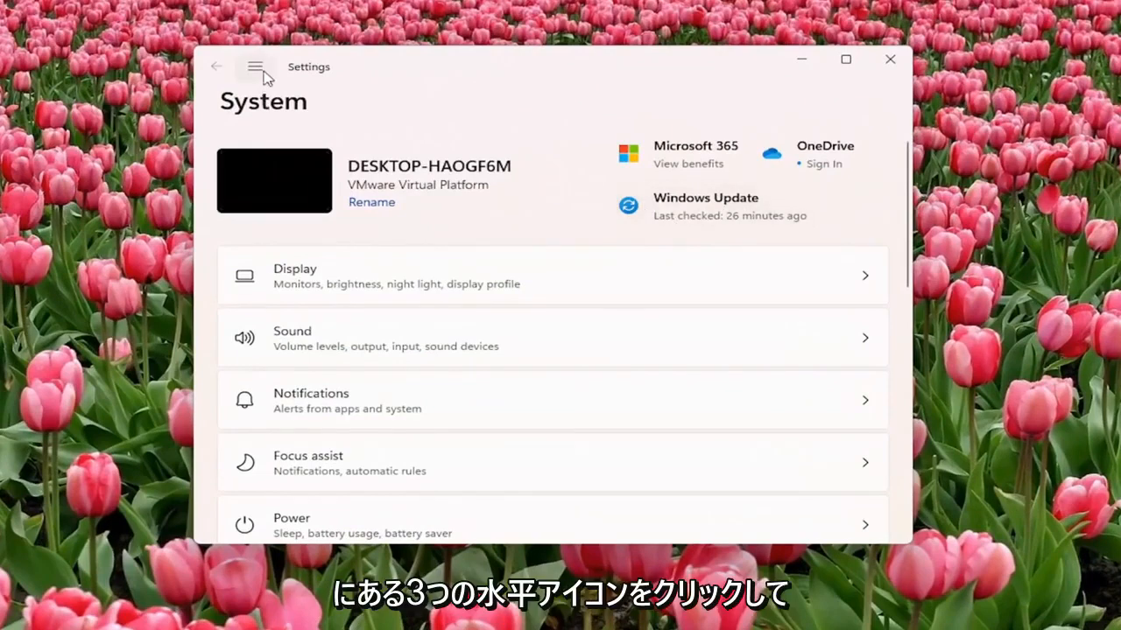
{"action": "left_click", "coordinate": [255, 67]}
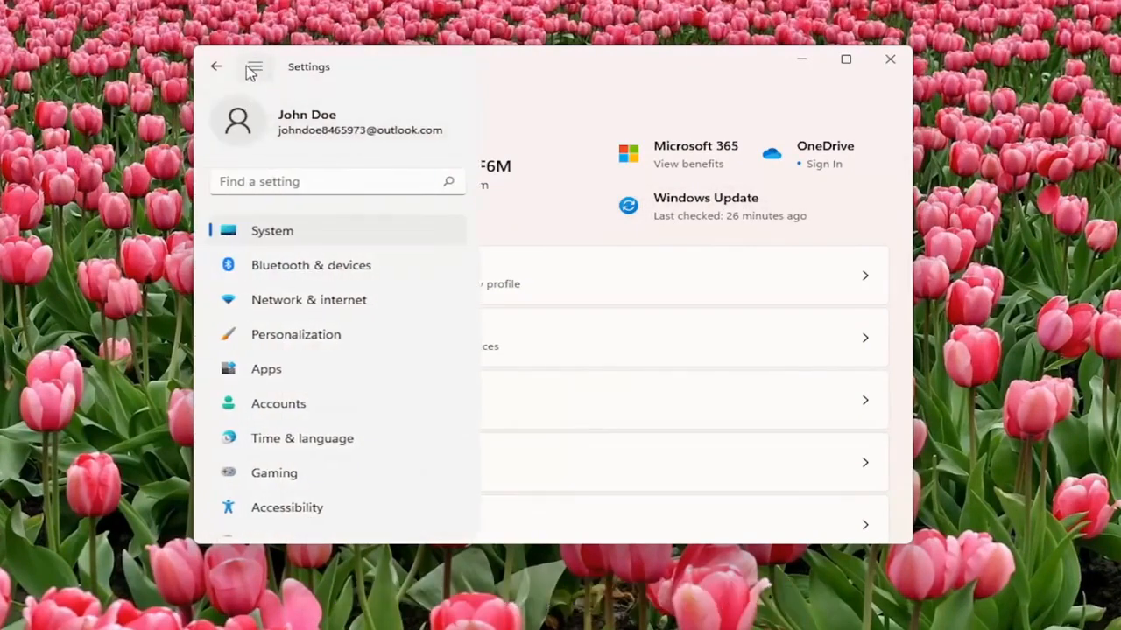
{"action": "scroll", "scroll_direction": "down", "scroll_amount": 3}
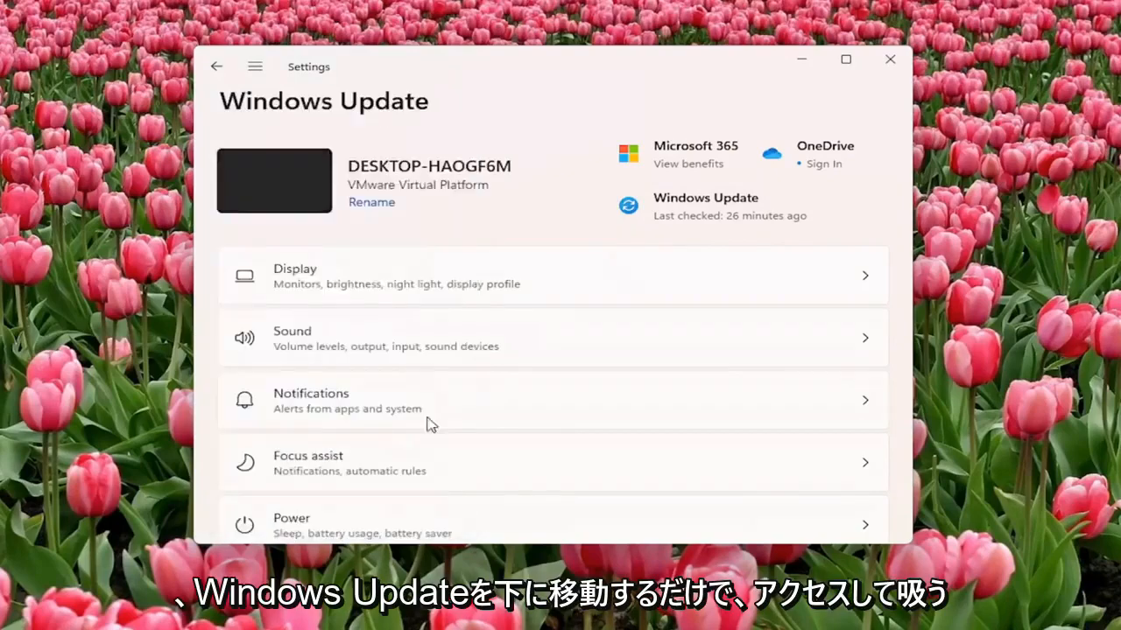
{"action": "left_click", "coordinate": [704, 206]}
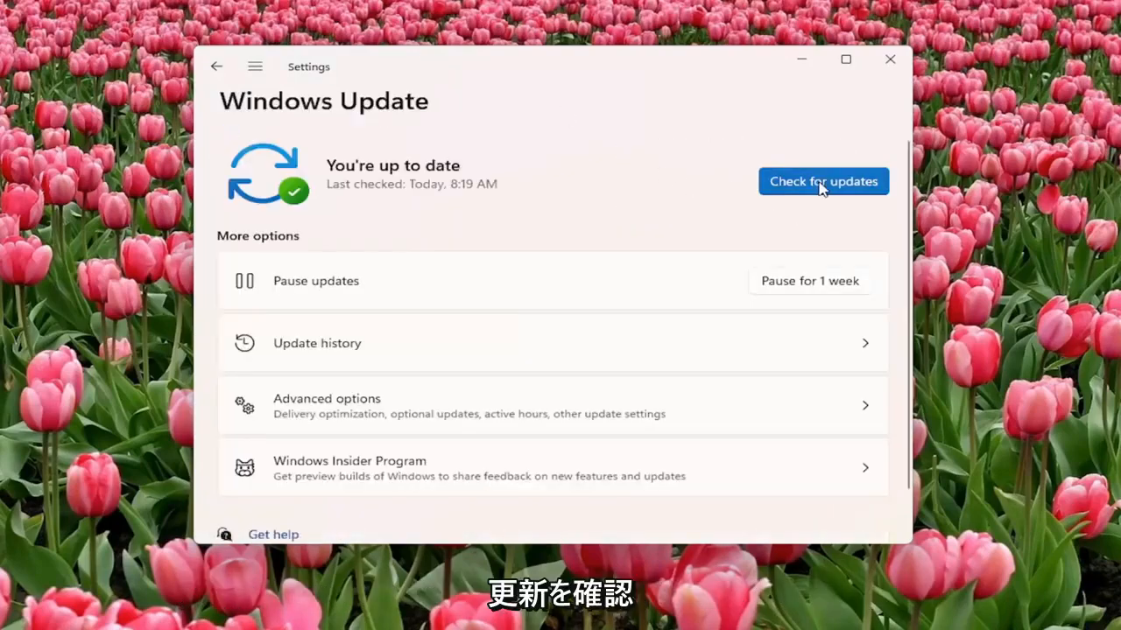
{"action": "left_click", "coordinate": [823, 181]}
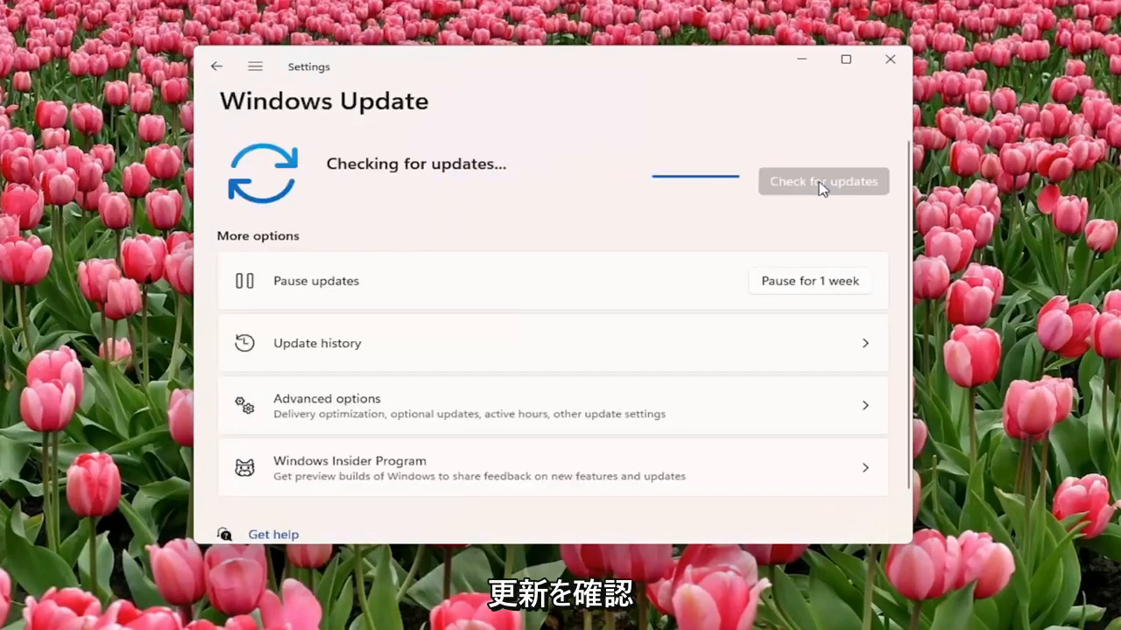
{"action": "mouse_move", "coordinate": [757, 226]}
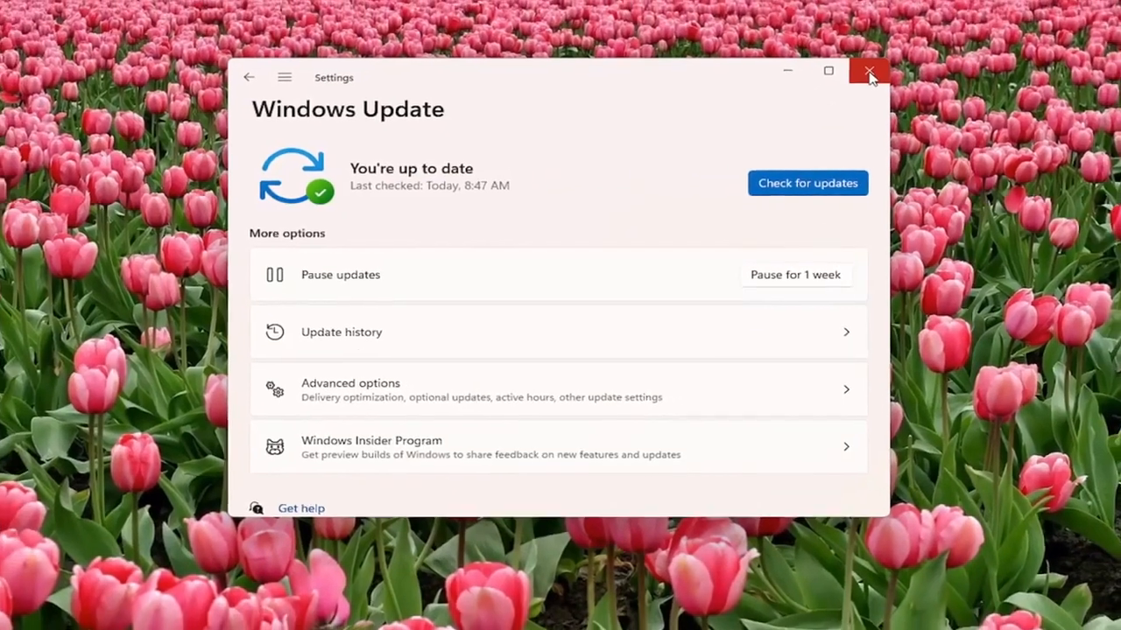
Close Settings and bring Task Manager back up from the Win+X shortcuts
{"action": "left_click", "coordinate": [869, 70]}
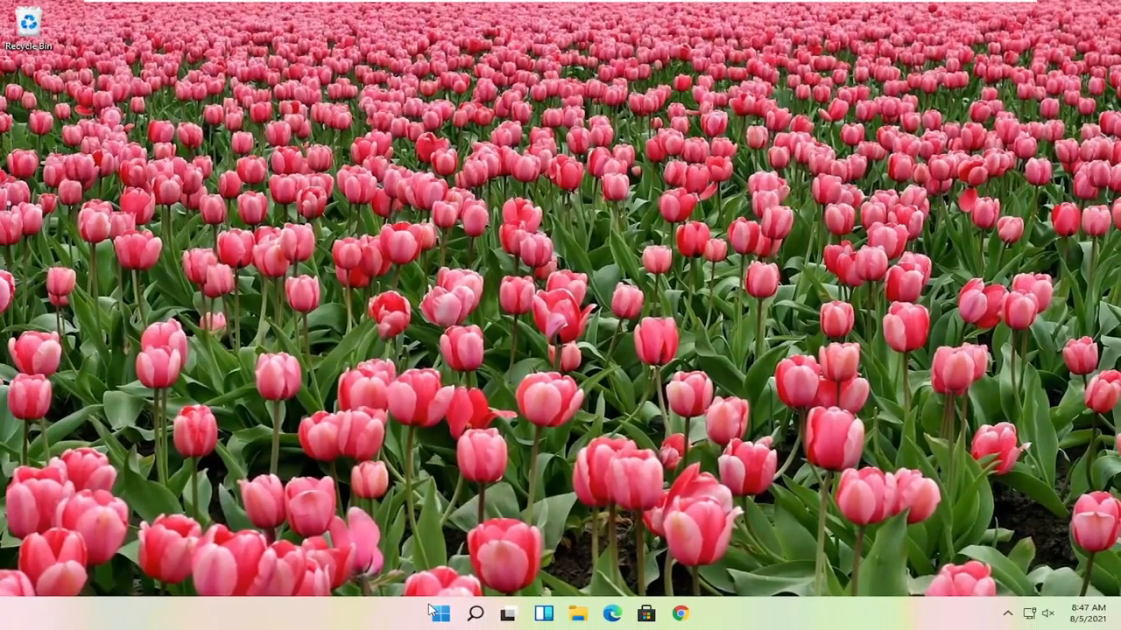
{"action": "right_click", "coordinate": [442, 613]}
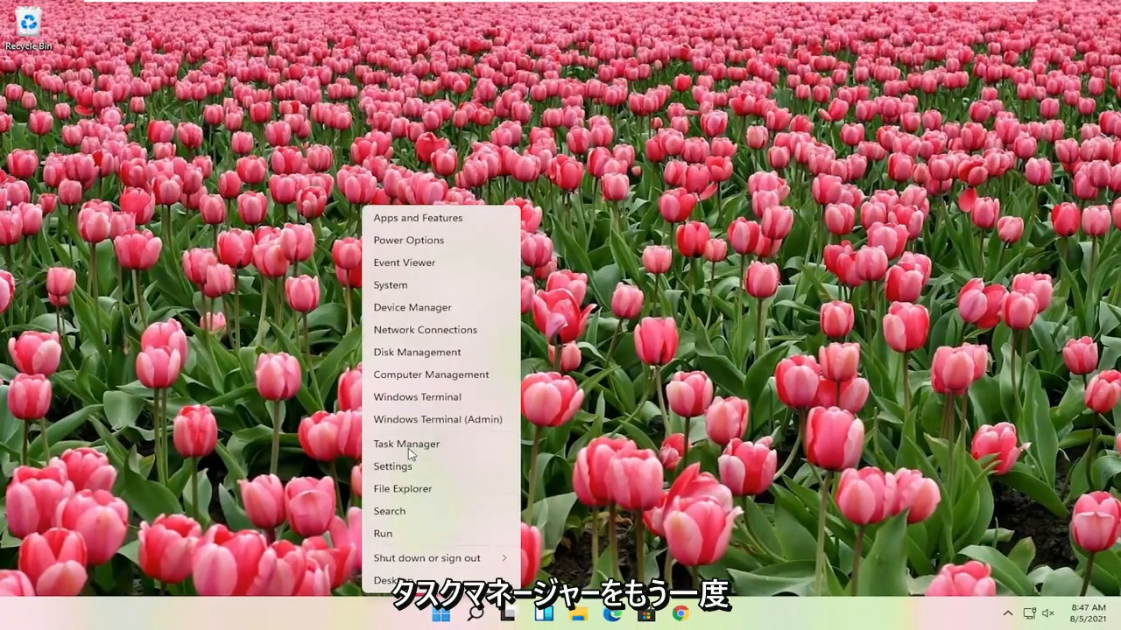
{"action": "left_click", "coordinate": [406, 445]}
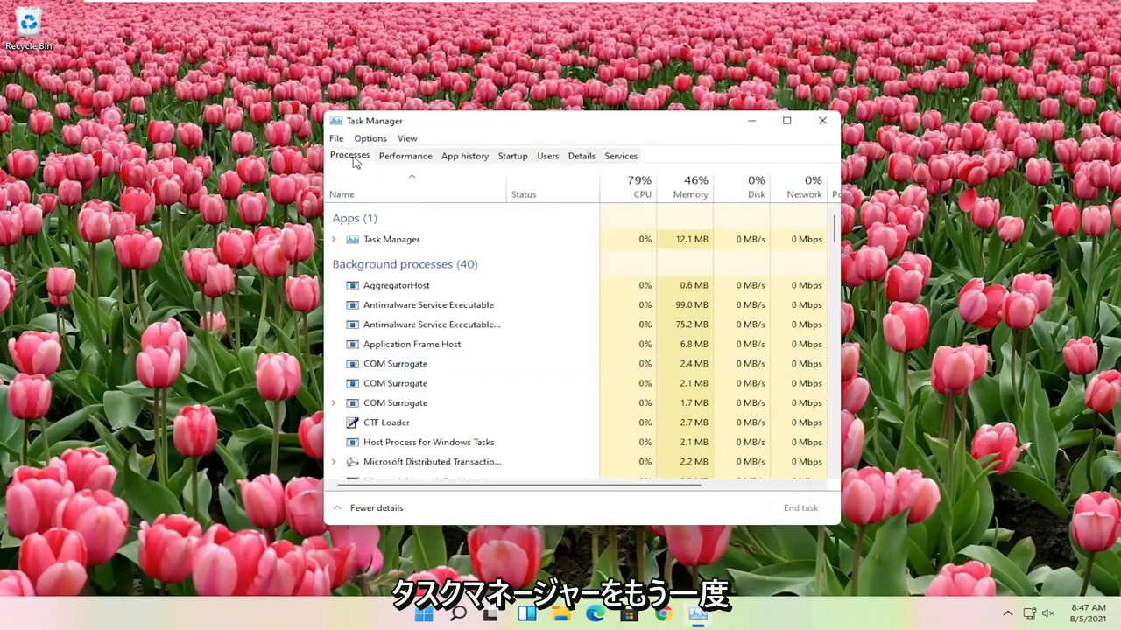
Start a File > Run new task set to run with administrative privileges
{"action": "left_click", "coordinate": [336, 138]}
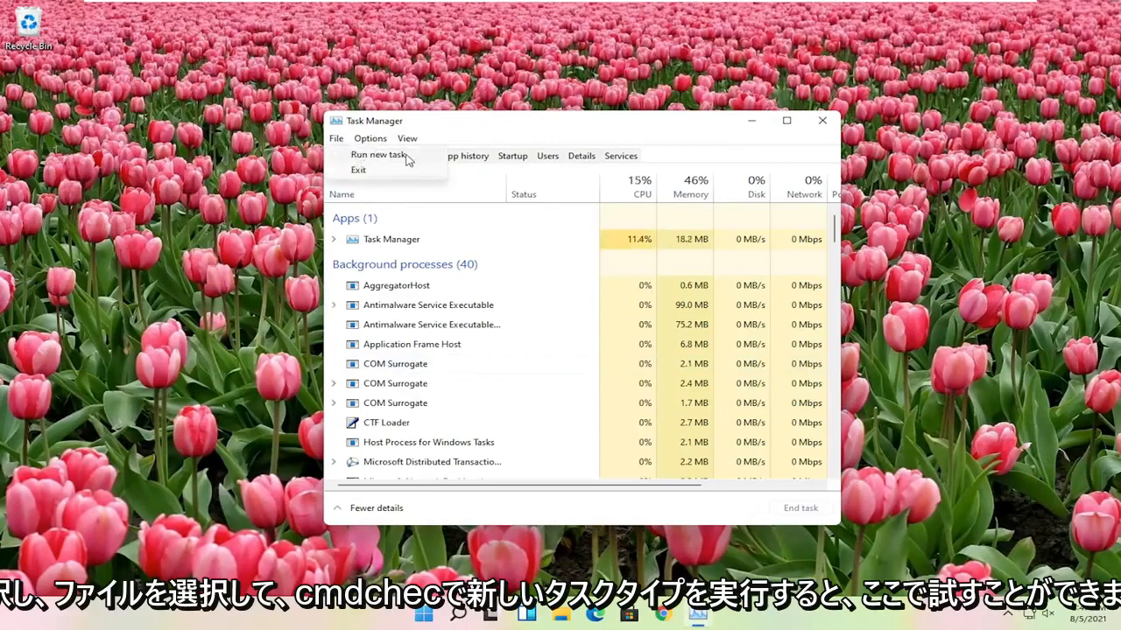
{"action": "left_click", "coordinate": [378, 155]}
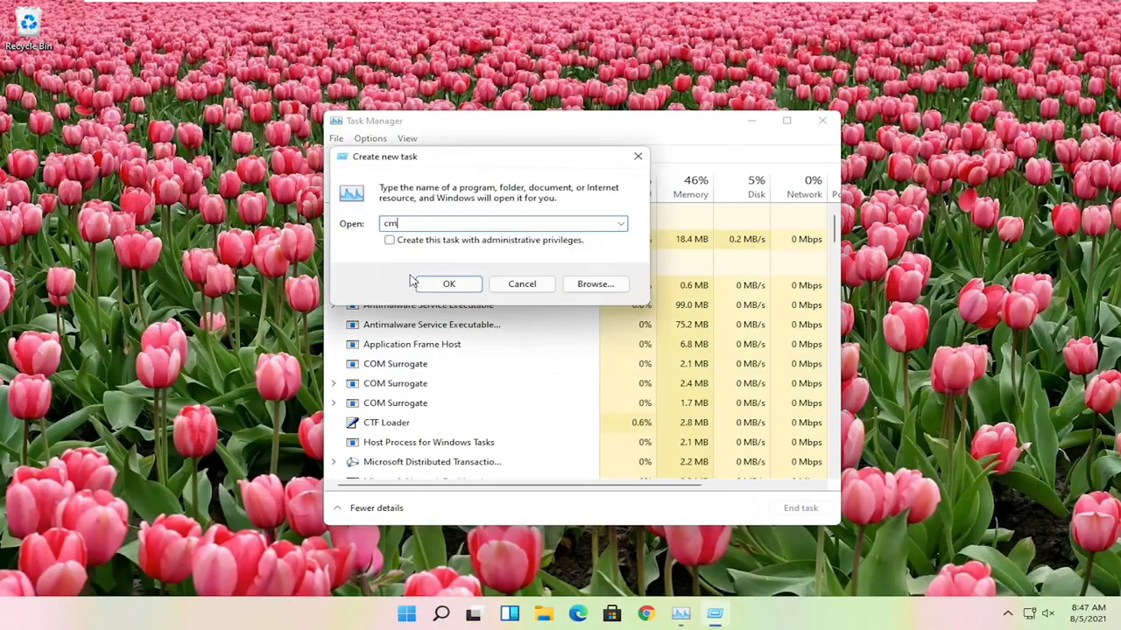
{"action": "left_click", "coordinate": [389, 240]}
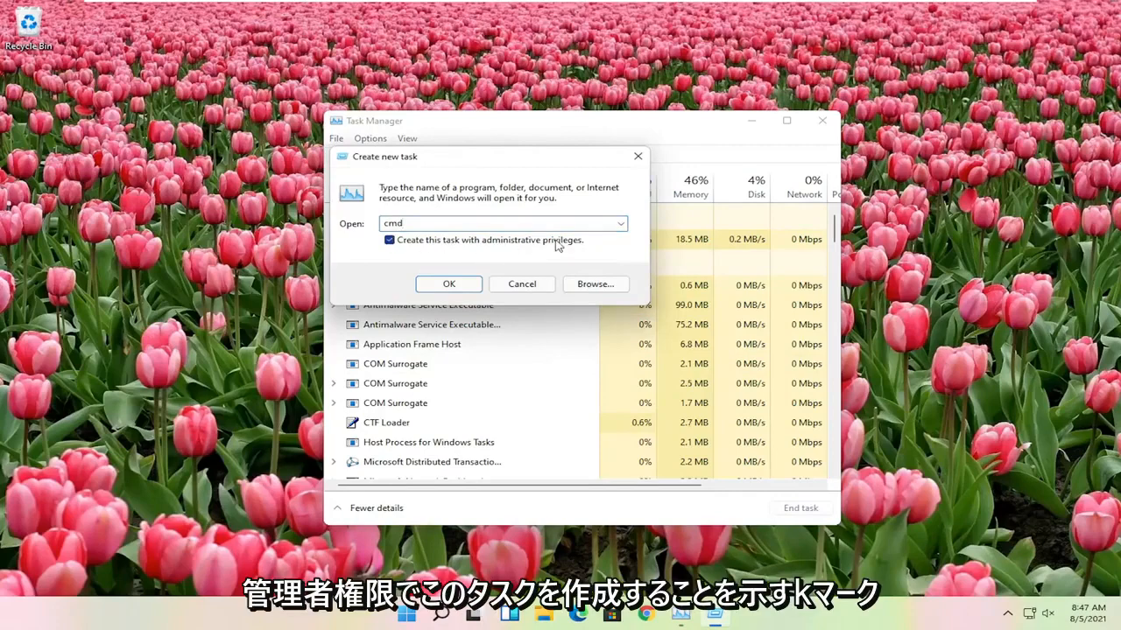
Launch the elevated Command Prompt and run 'sfc /scannow' to scan system files
{"action": "left_click", "coordinate": [448, 283]}
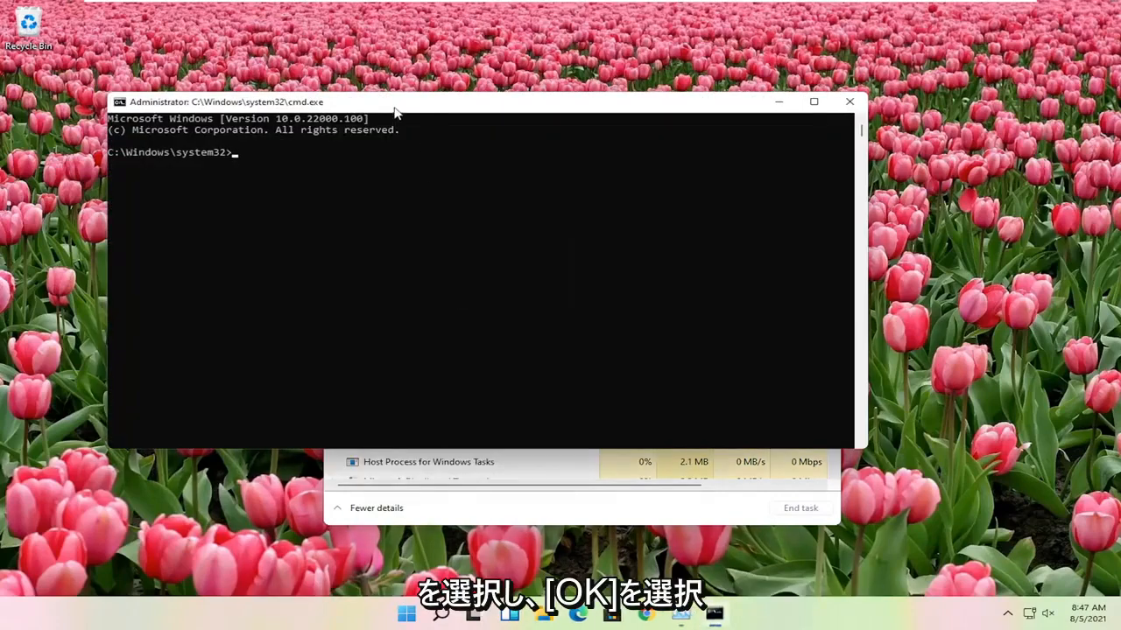
{"action": "type", "text": "sfc"}
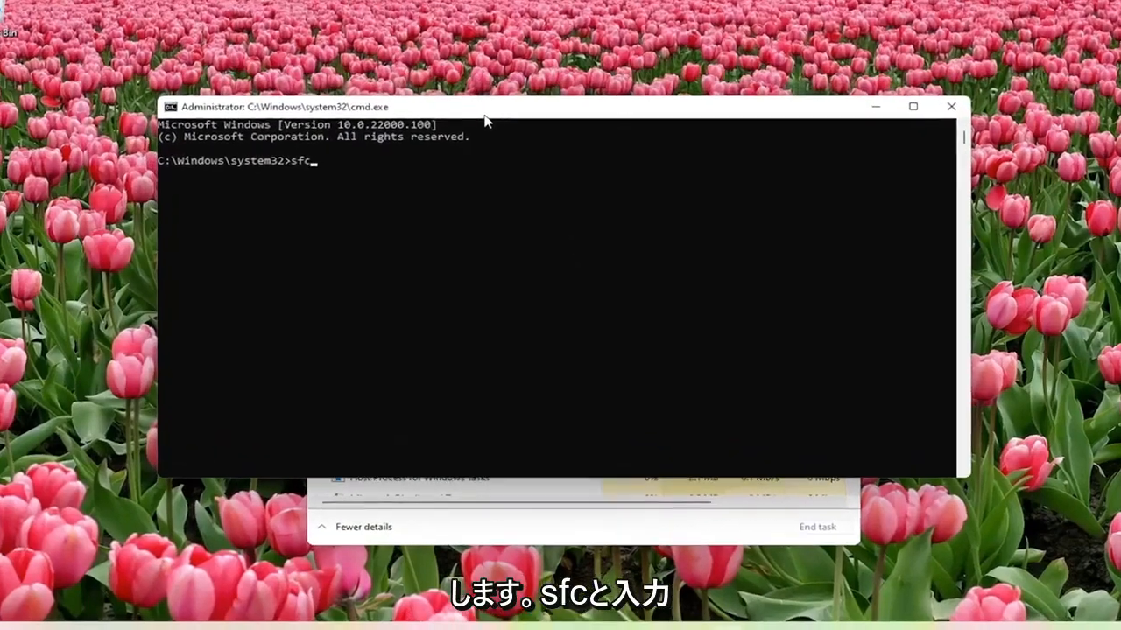
{"action": "type", "text": "/s"}
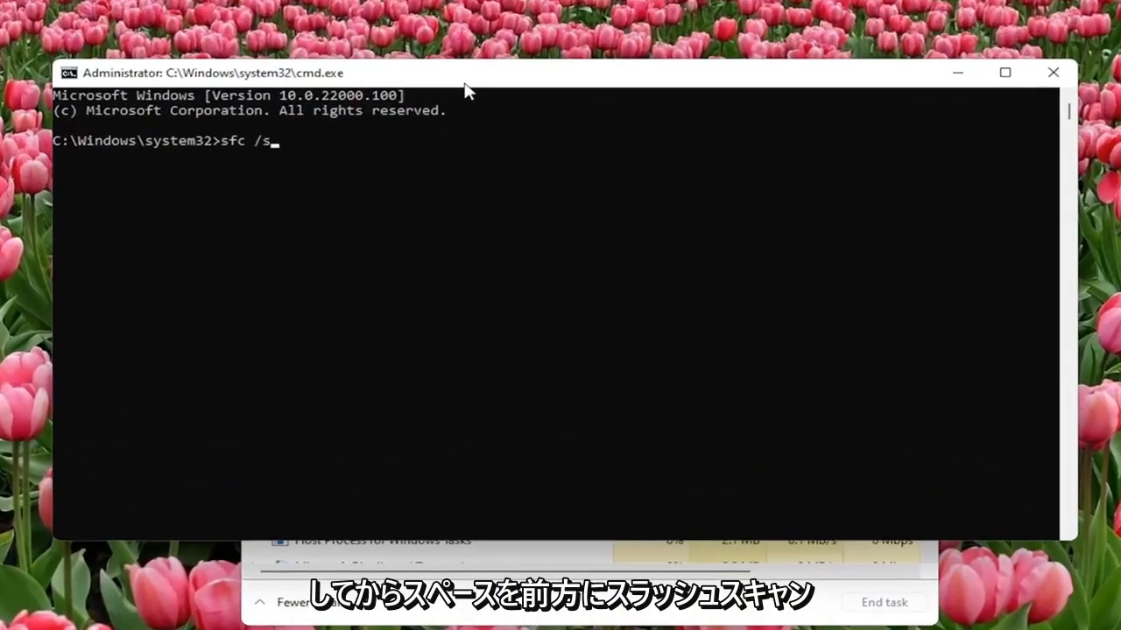
{"action": "type", "text": "cannow"}
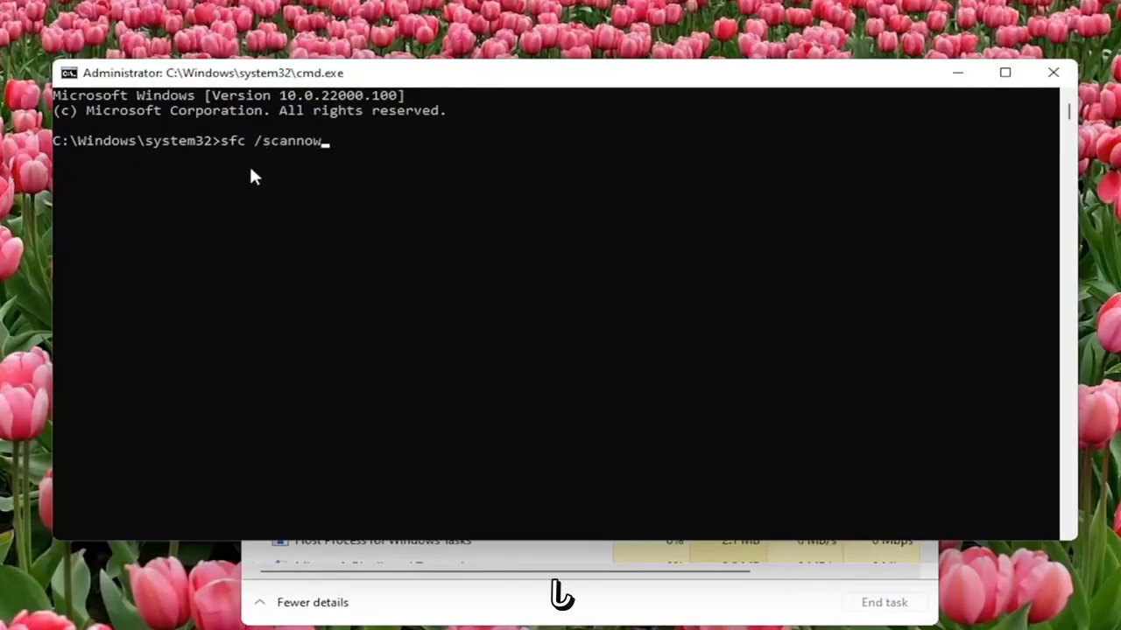
{"action": "key", "text": "Return"}
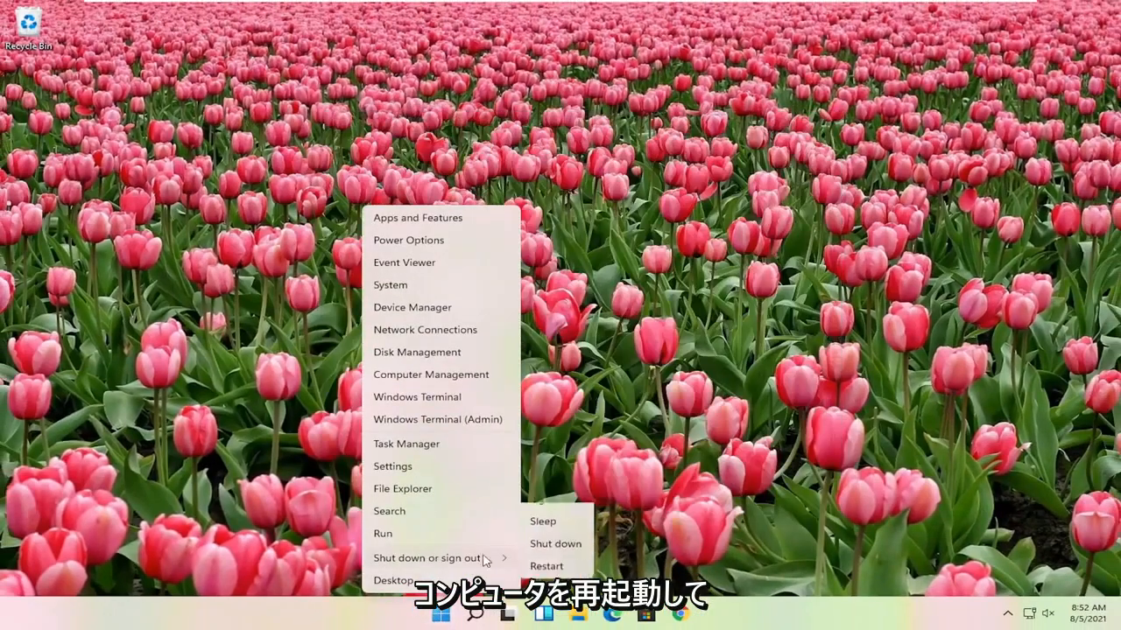
Choose Restart from Shut down or sign out so the computer reboots
{"action": "left_click", "coordinate": [546, 566]}
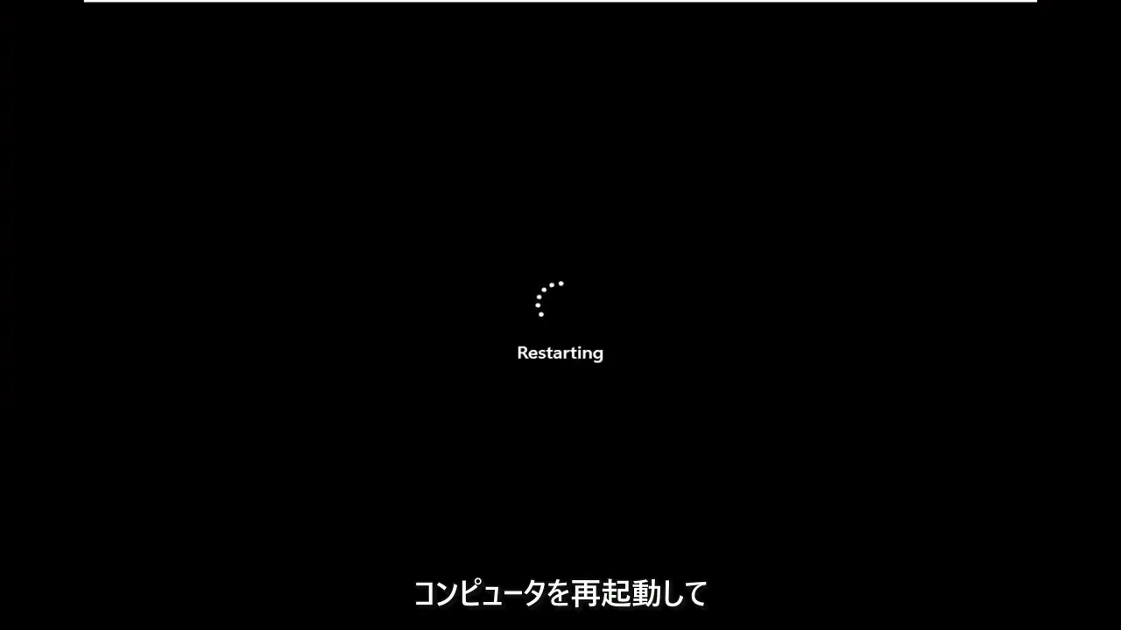